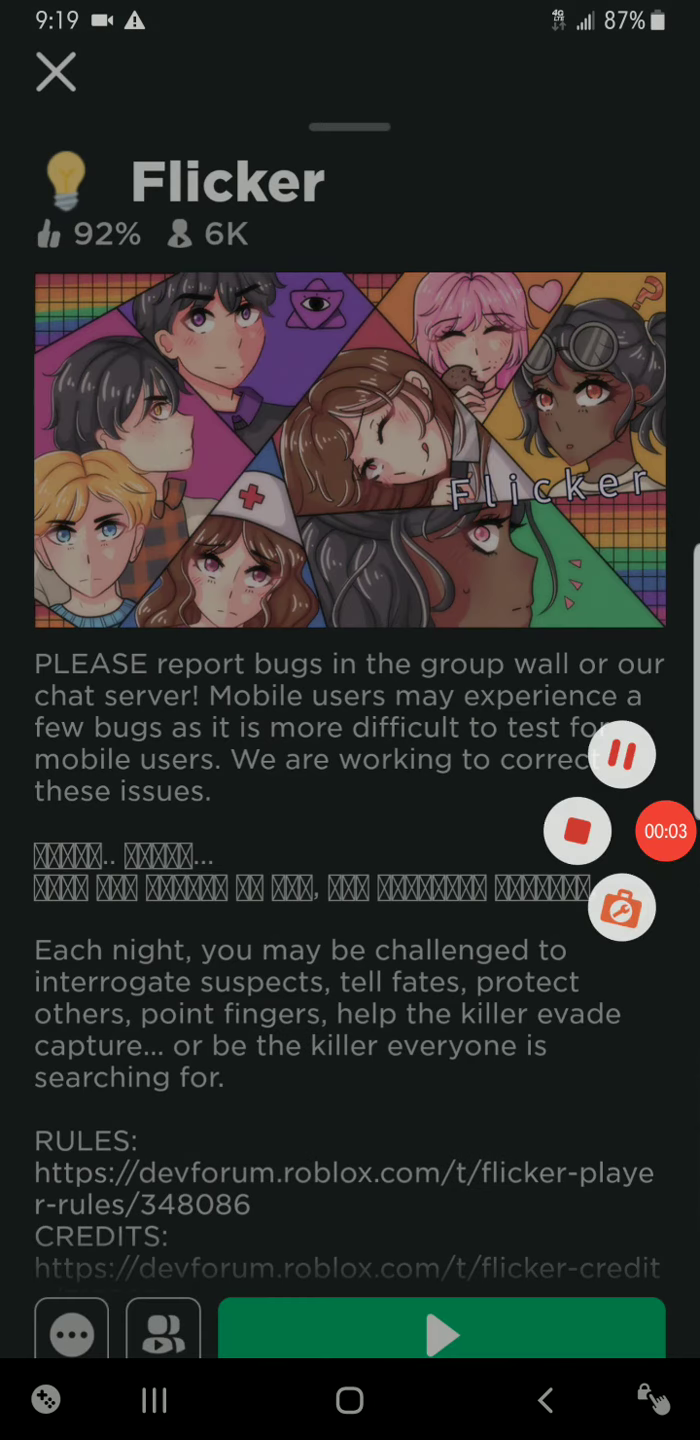
Step: Join a Flicker server from the game page to start a round
click(438, 1336)
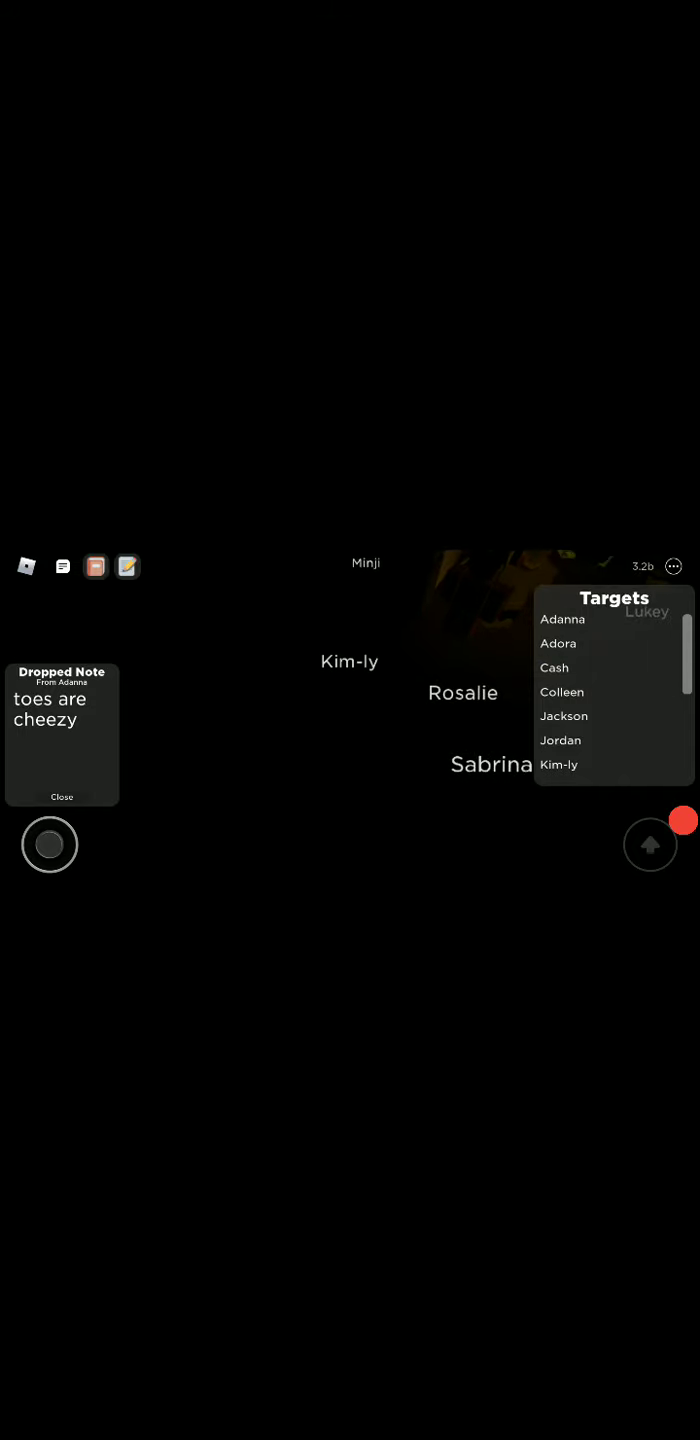
Step: Dismiss the dropped note and bring up the Targets list of players
click(650, 844)
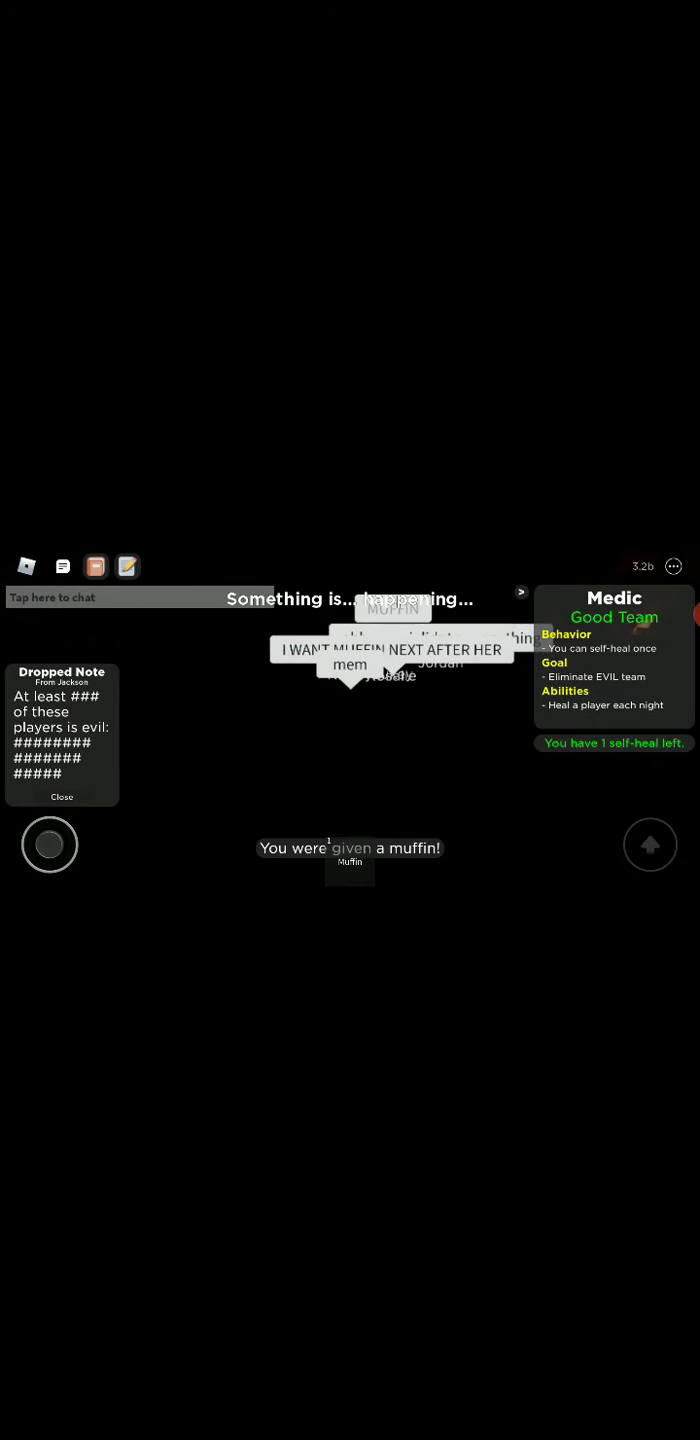
Step: Post the apology "srry" in the round's chat
click(140, 596)
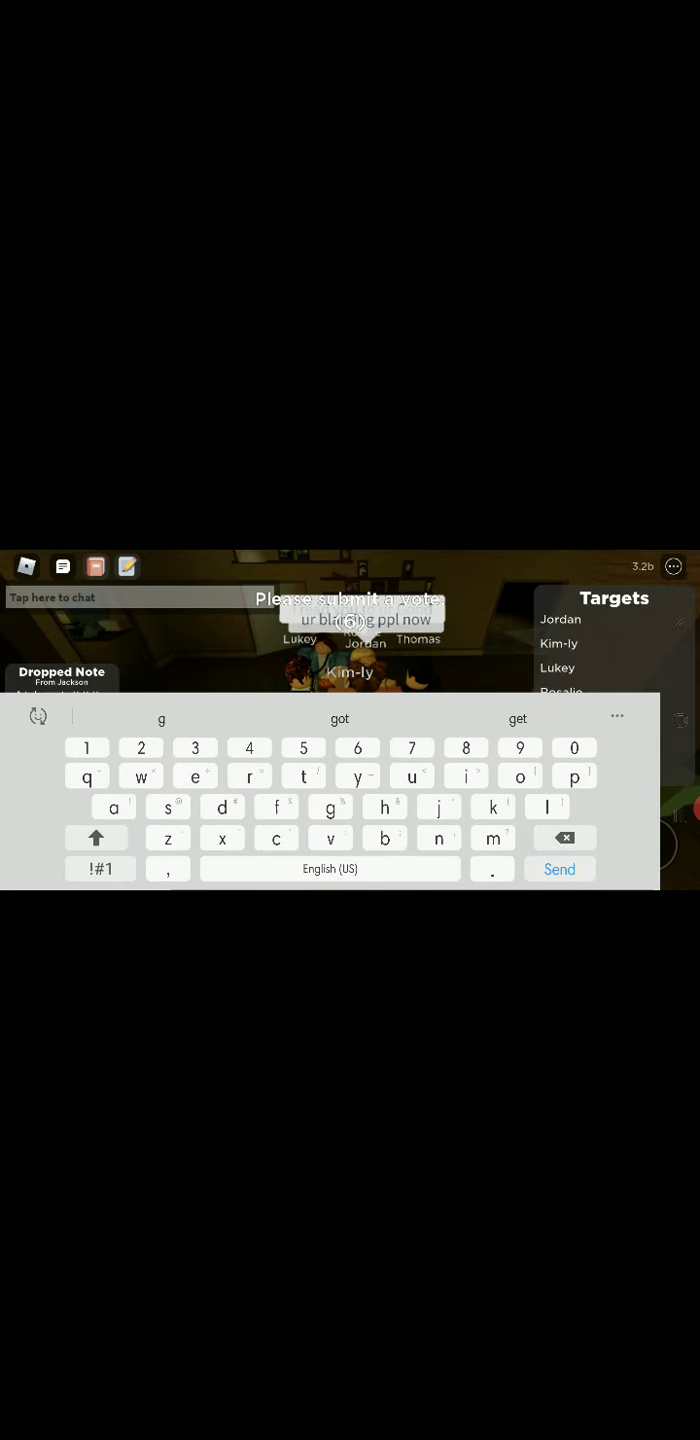
text(srry)
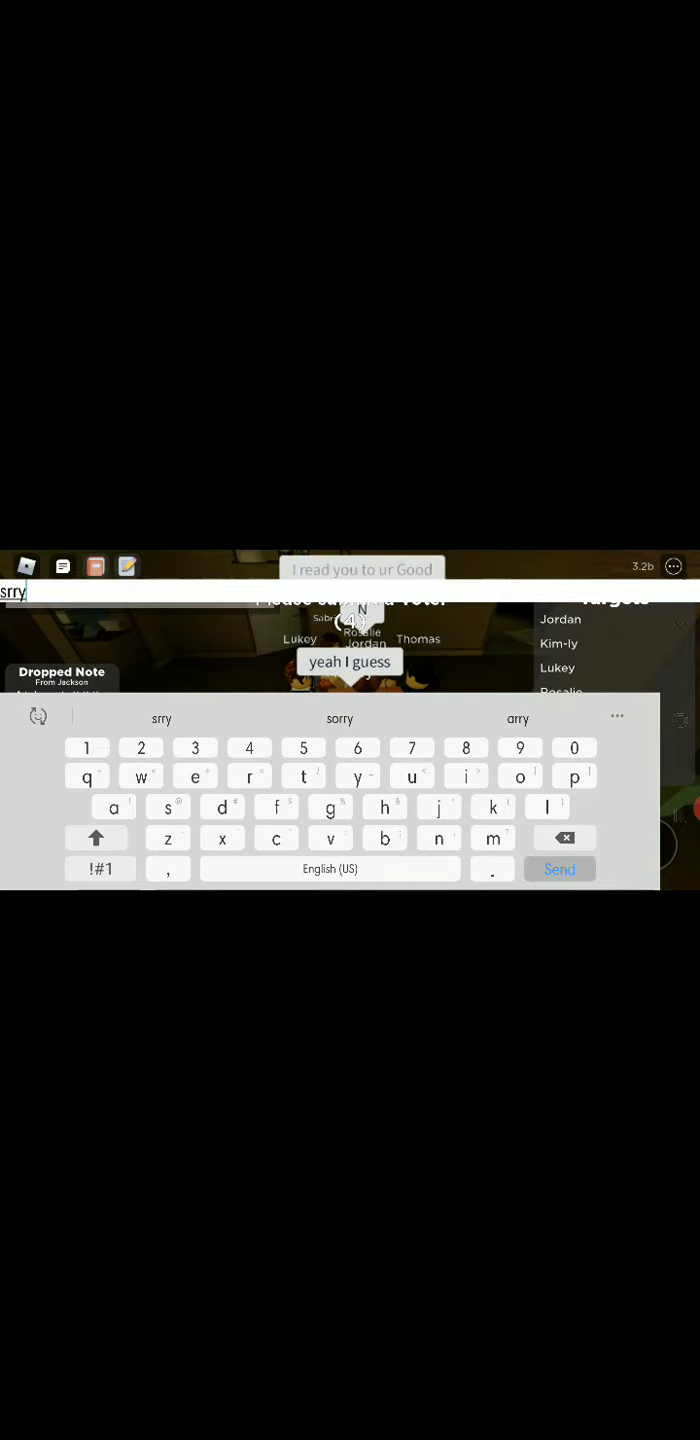
click(560, 868)
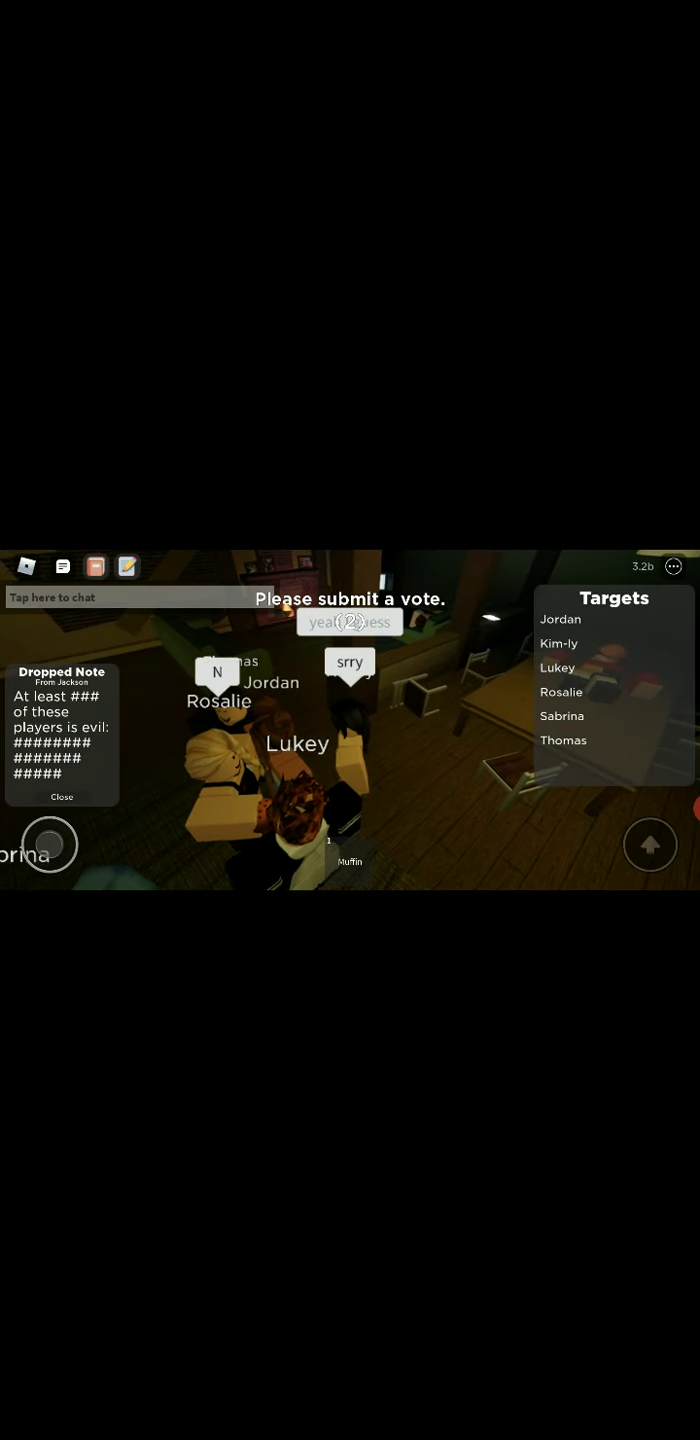